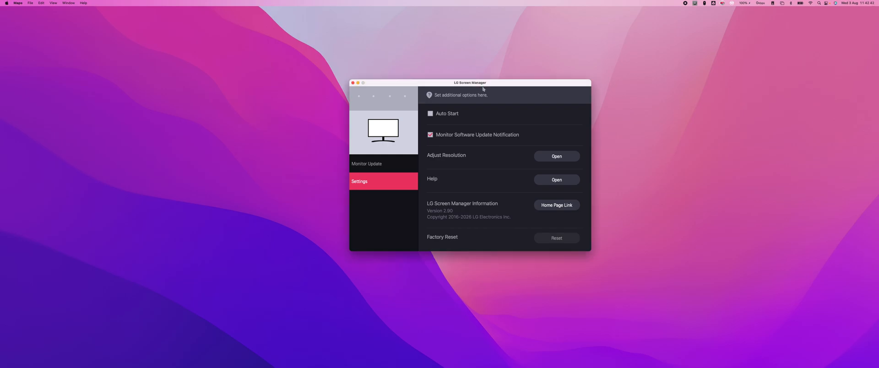
Step: Position the LG Screen Manager window and launch macOS Displays preferences via Adjust Resolution
left_click_drag(470, 83, 421, 97)
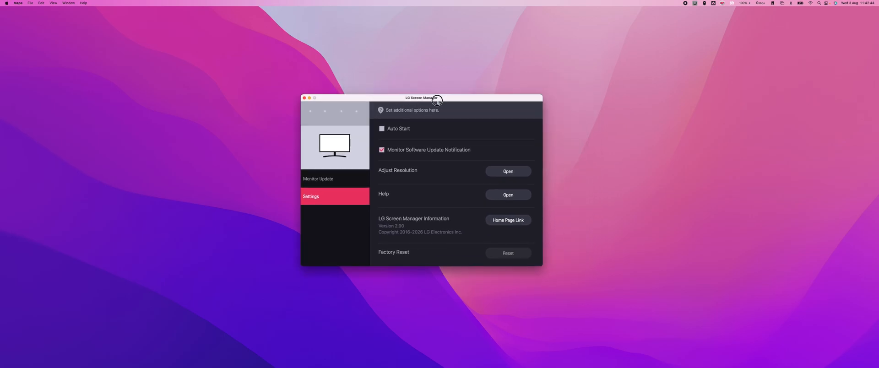
left_click_drag(437, 99, 468, 96)
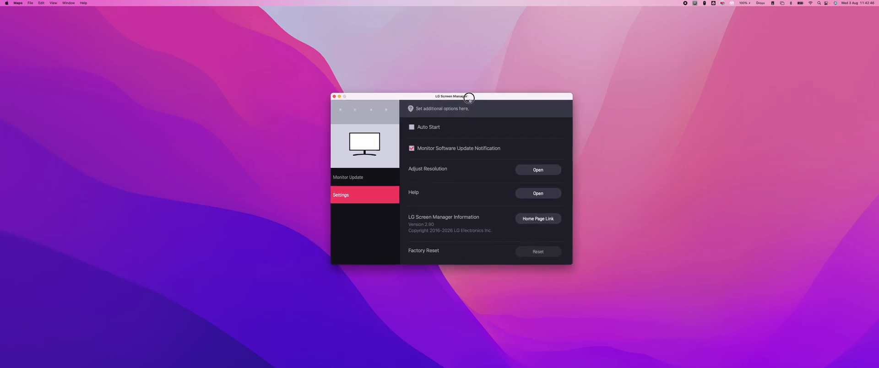
left_click_drag(469, 96, 492, 91)
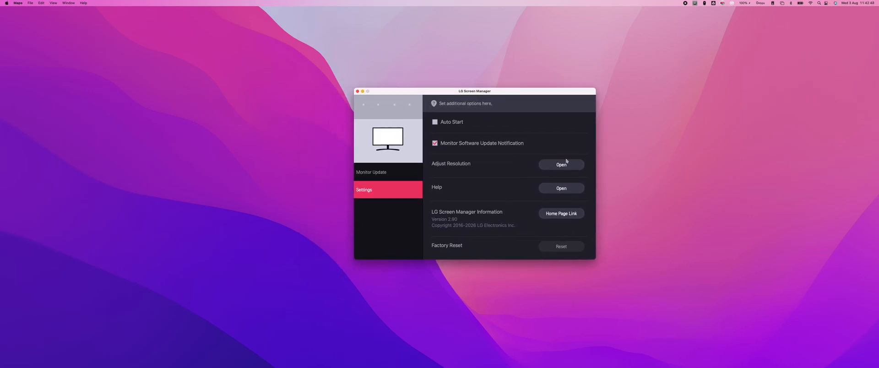
left_click(562, 165)
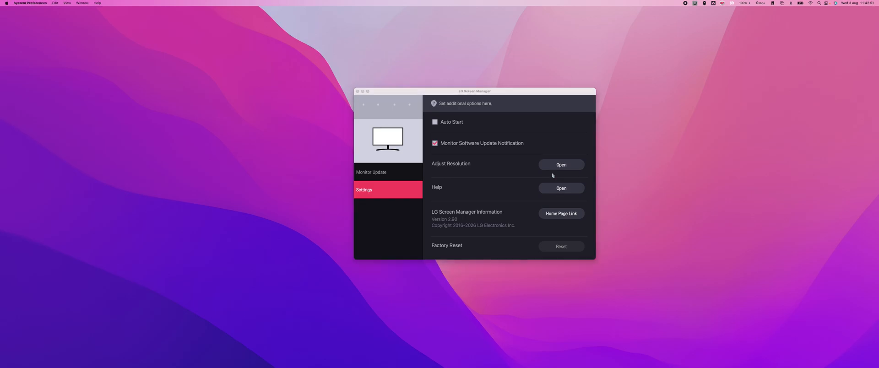
left_click(561, 164)
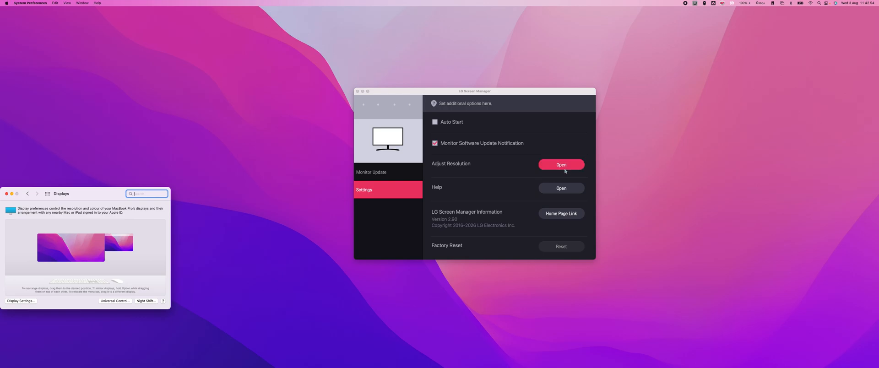
Step: Move the Displays window toward the centre of the screen
left_click_drag(86, 193, 519, 124)
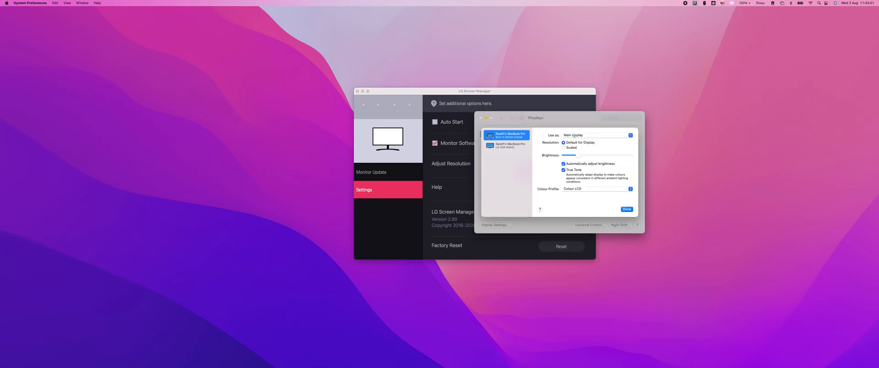
Step: Select the external LG display and set its Refresh Rate to 75 Hertz
left_click(506, 145)
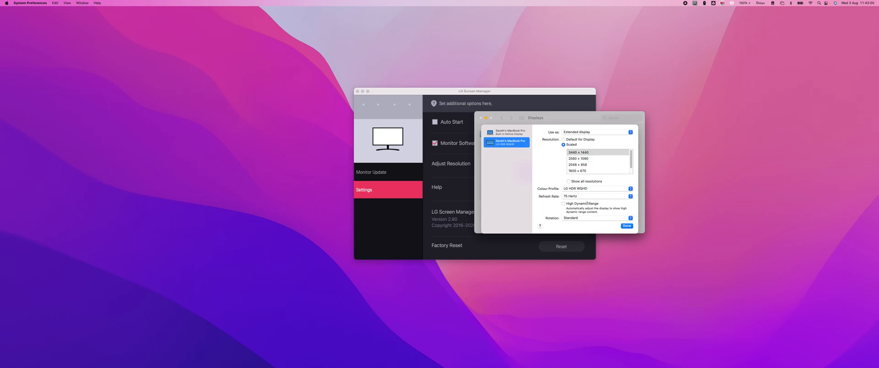
left_click(597, 196)
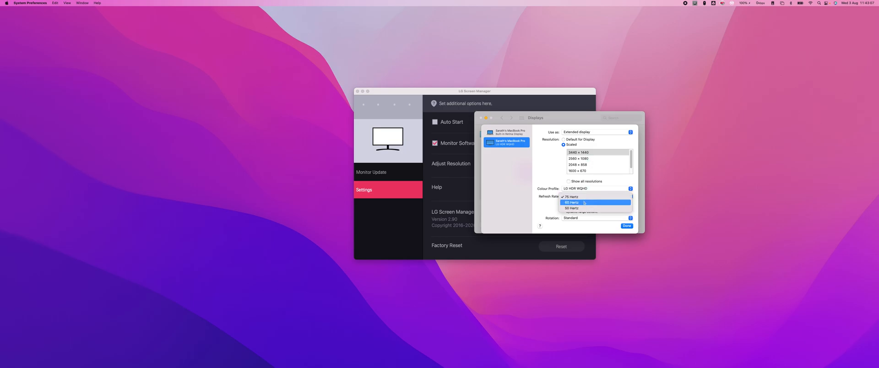
left_click(571, 196)
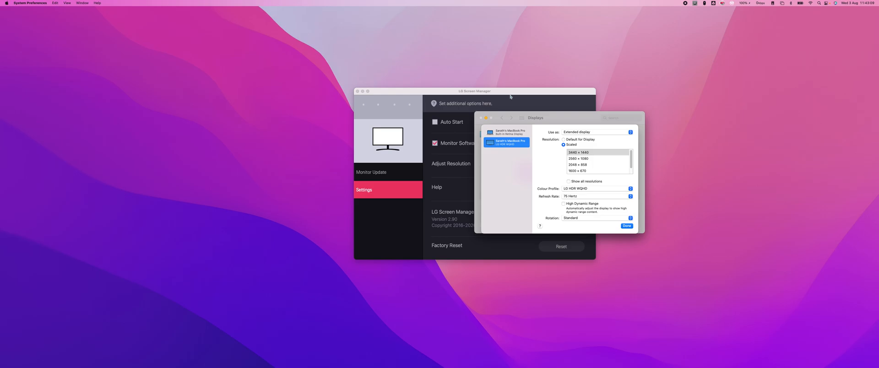
mouse_move(614, 132)
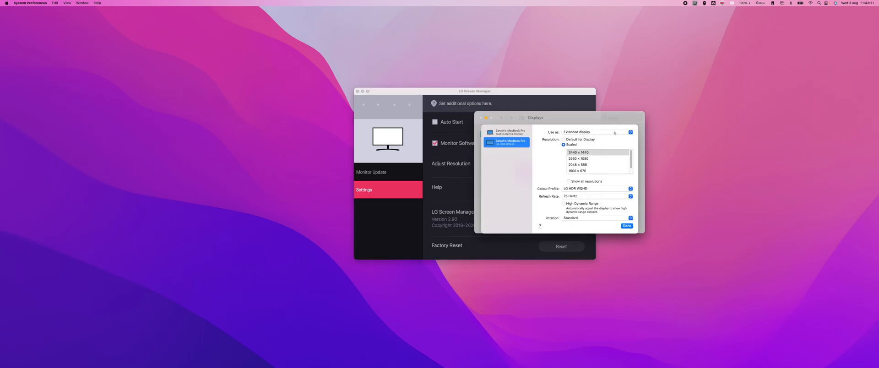
mouse_move(577, 198)
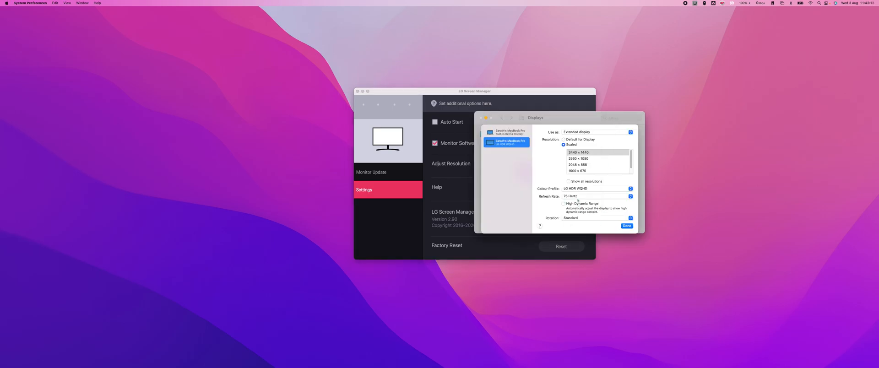